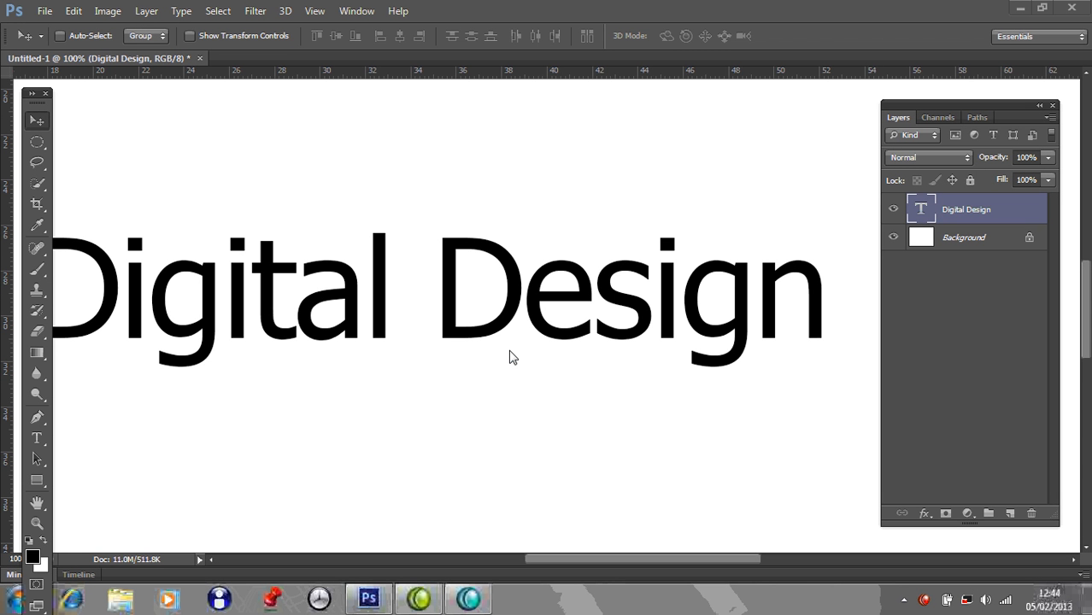
mouse_move(499, 383)
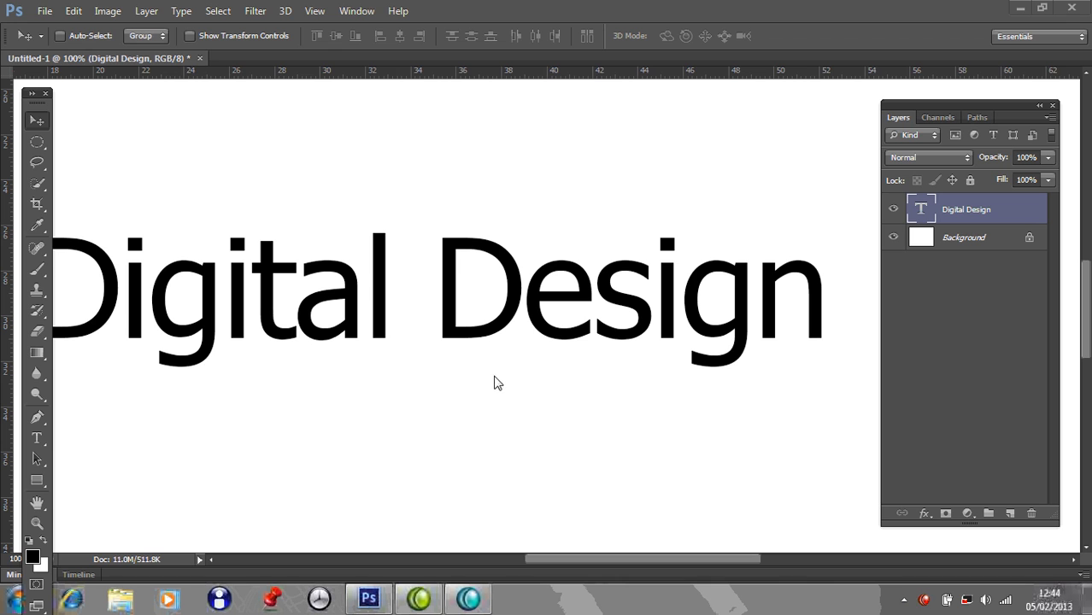
mouse_move(435, 397)
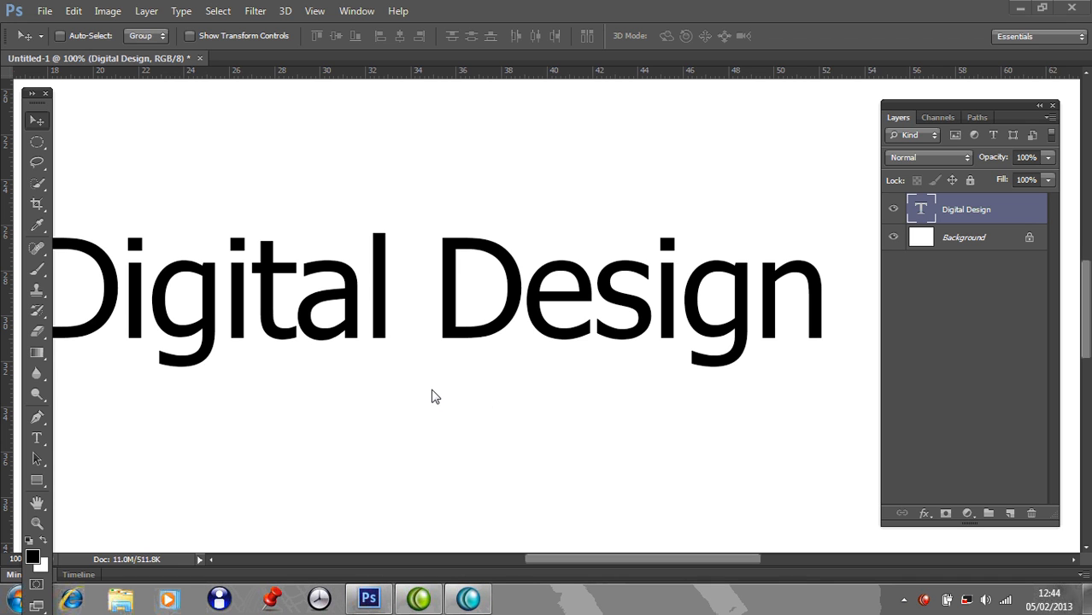
mouse_move(338, 353)
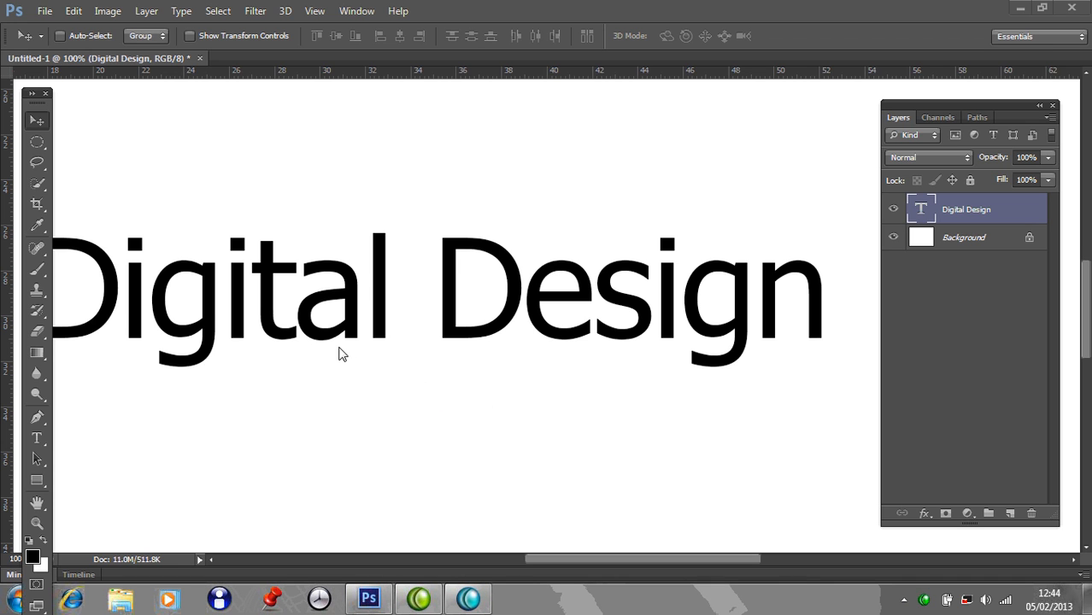
mouse_move(312, 348)
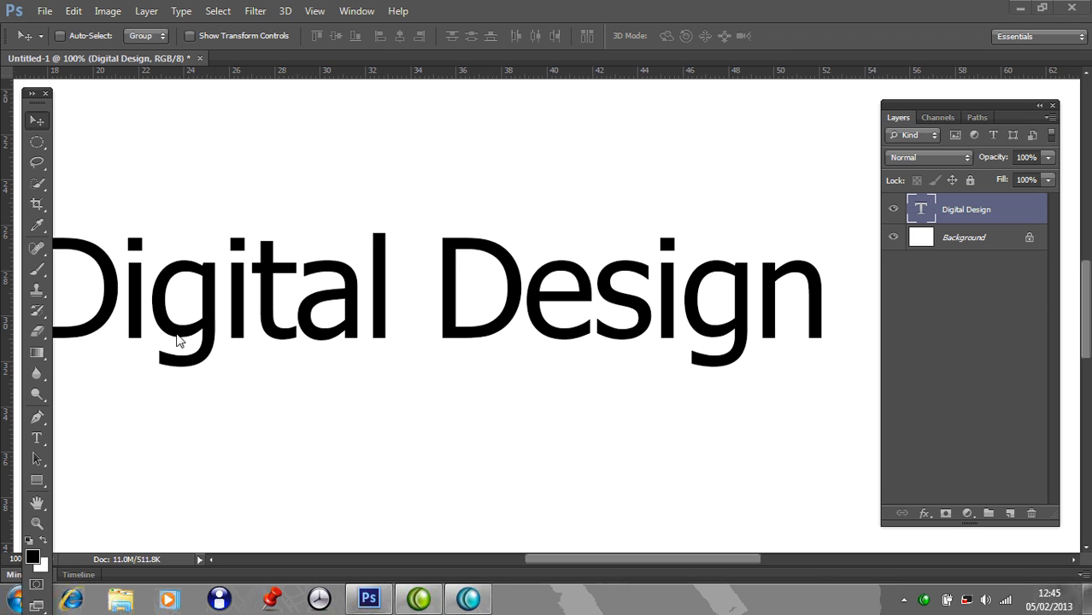
mouse_move(38, 445)
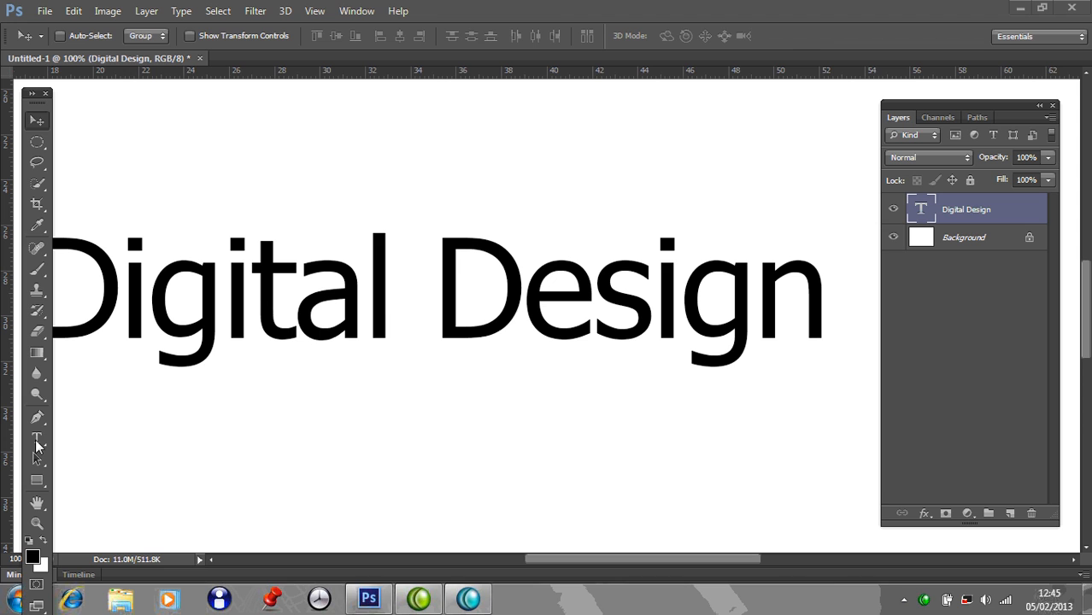
Finish the 'Digital Design' text and rasterize its type layer into pixels.
left_click(38, 437)
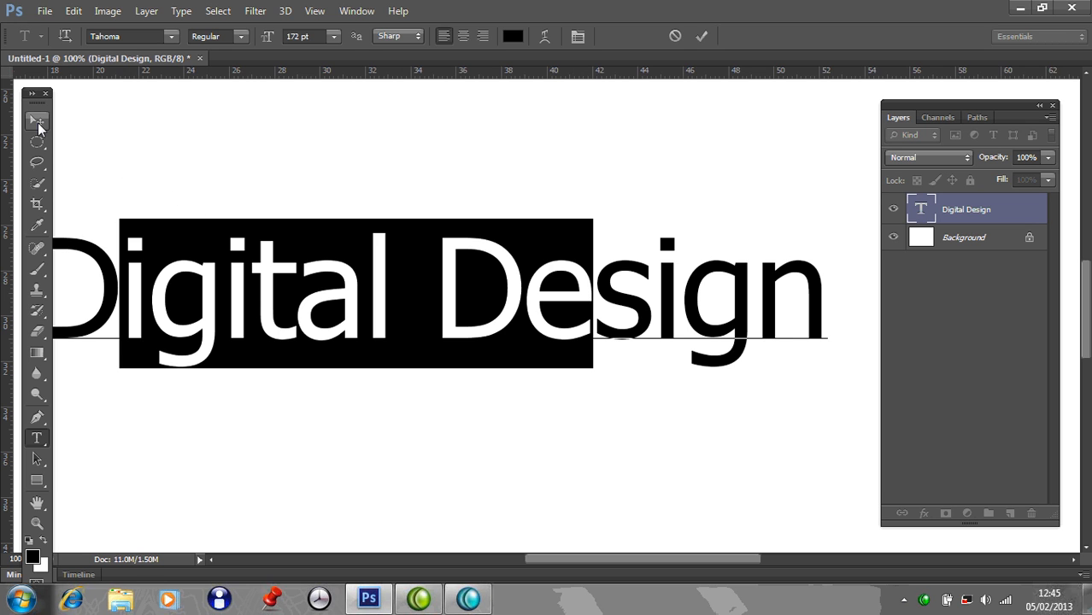
mouse_move(37, 120)
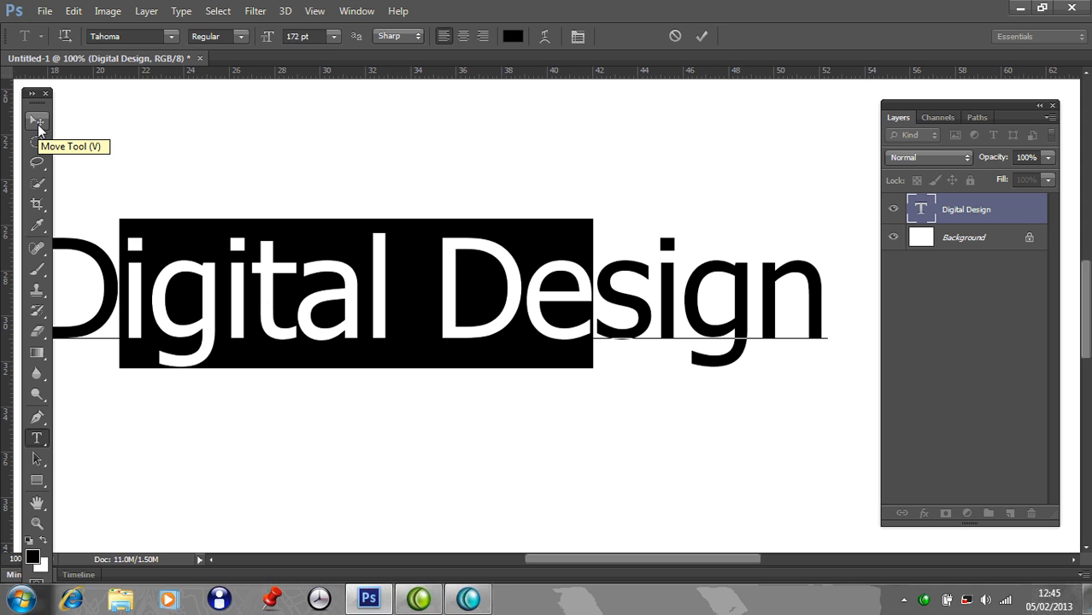
left_click(38, 120)
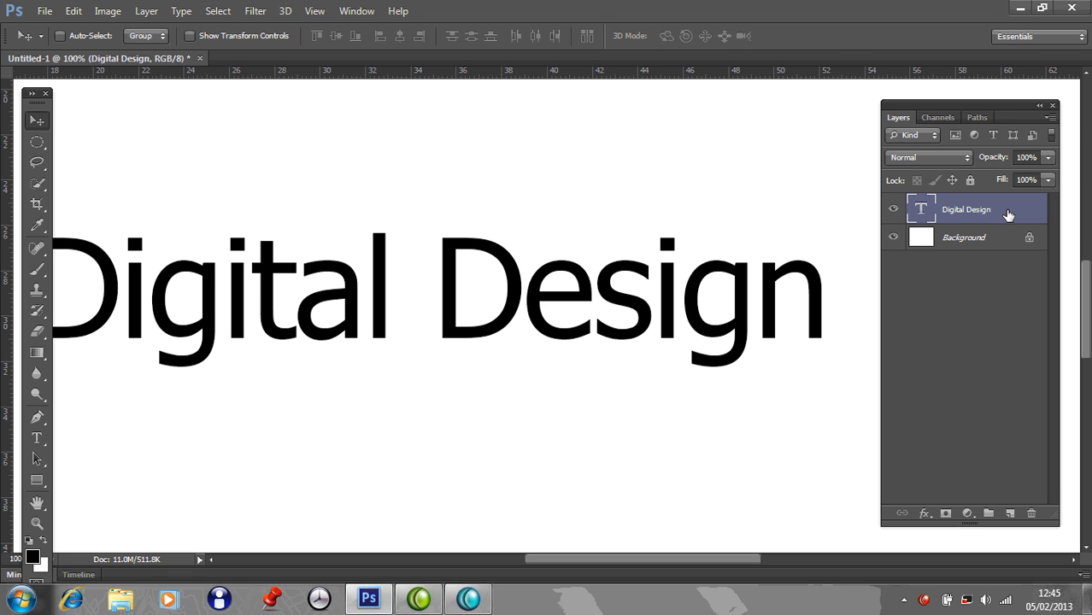
right_click(967, 208)
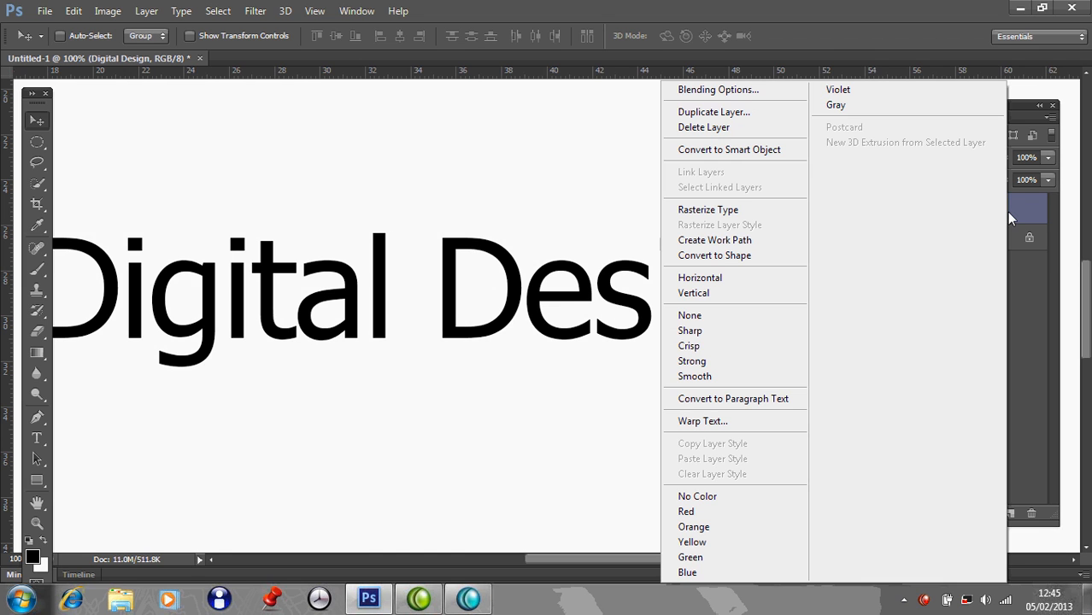
mouse_move(846, 212)
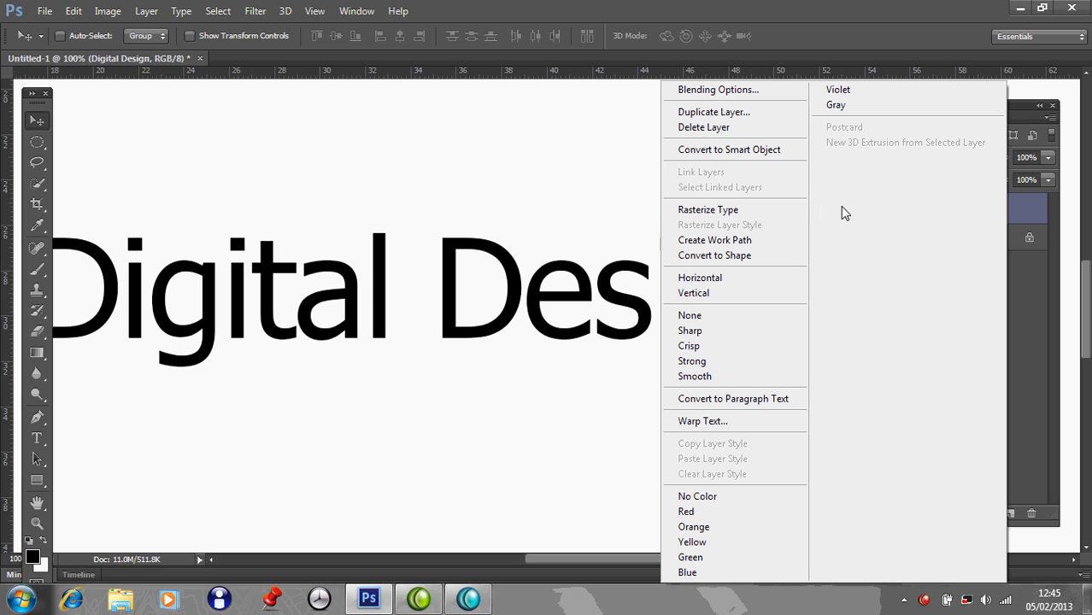
mouse_move(734, 209)
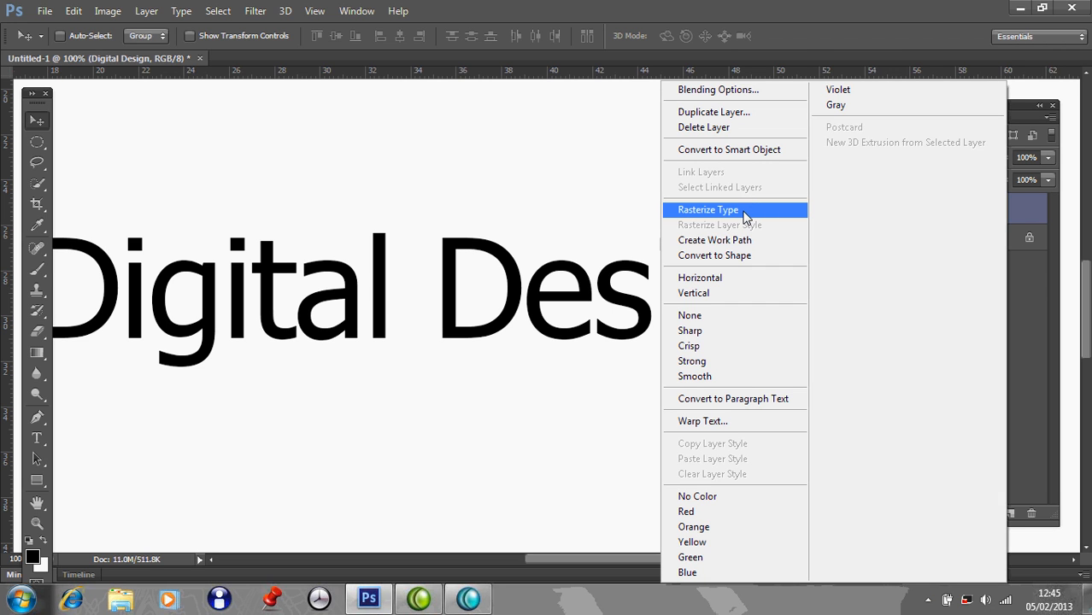
left_click(708, 209)
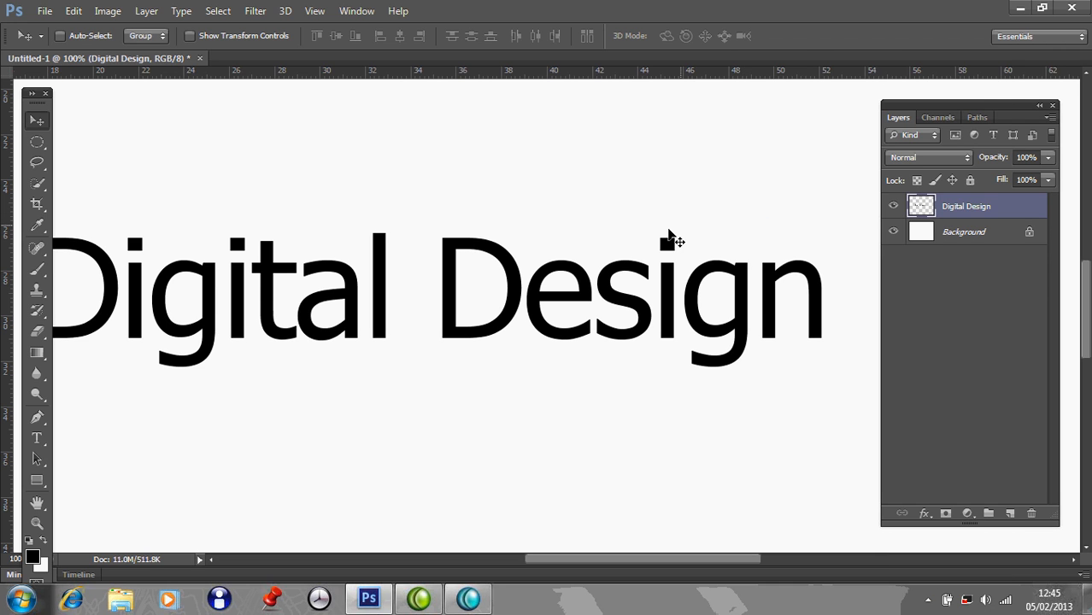
mouse_move(173, 380)
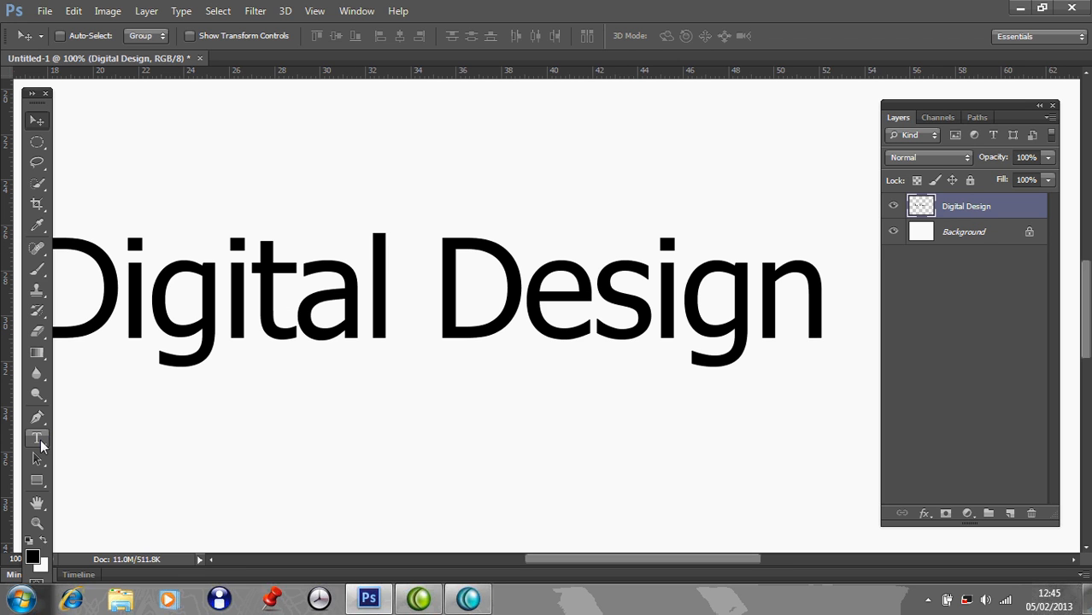
Choose the Elliptical Marquee tool for selecting parts of the letters.
left_click(38, 437)
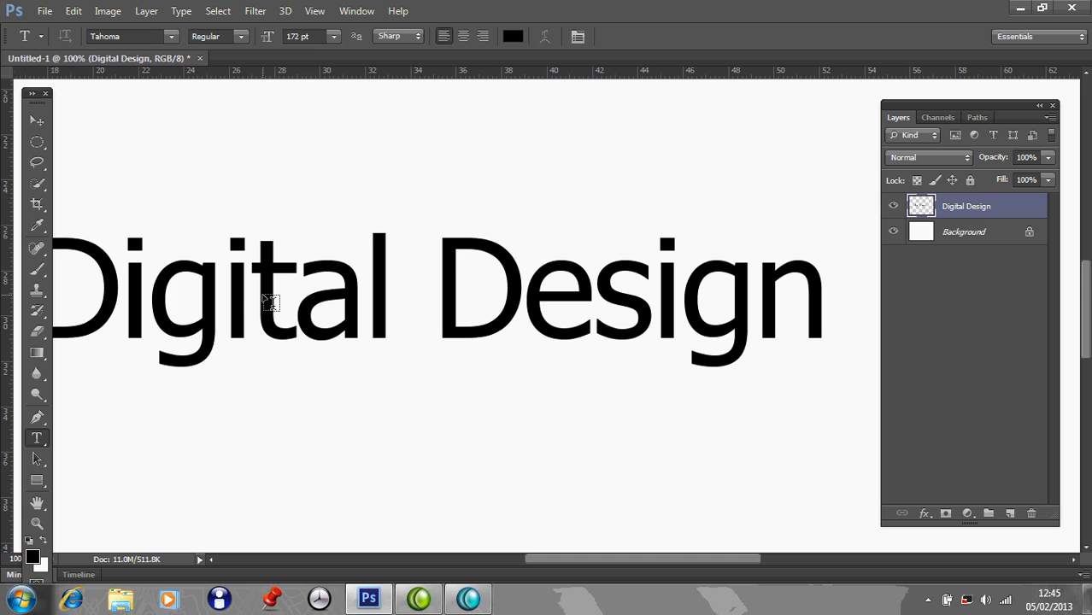
mouse_move(521, 260)
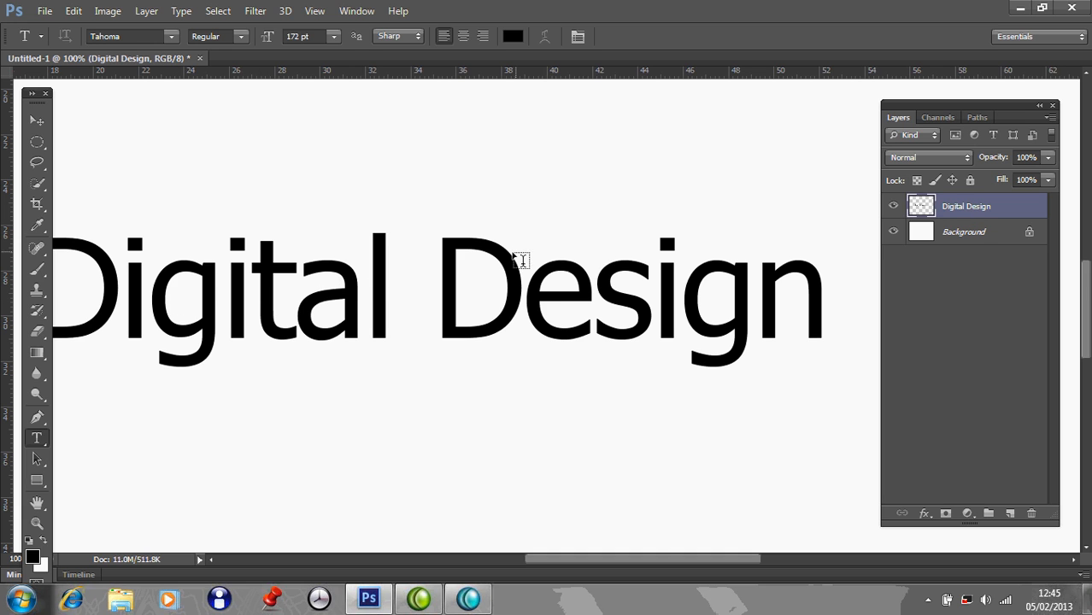
mouse_move(65, 152)
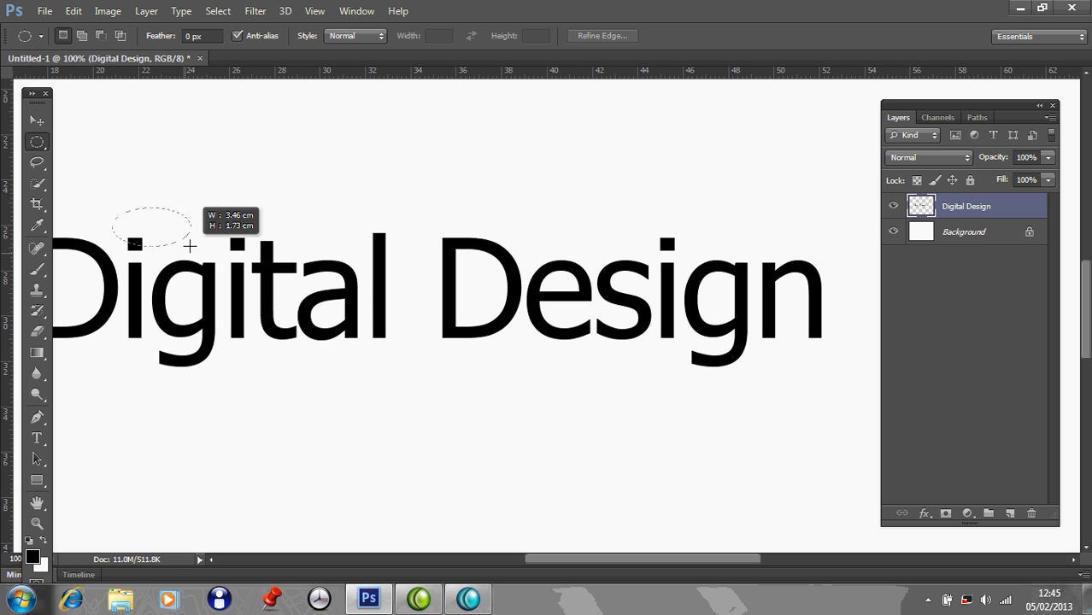
Cut an elliptical chunk out of the letters 'al D' with Edit > Cut.
left_click(72, 10)
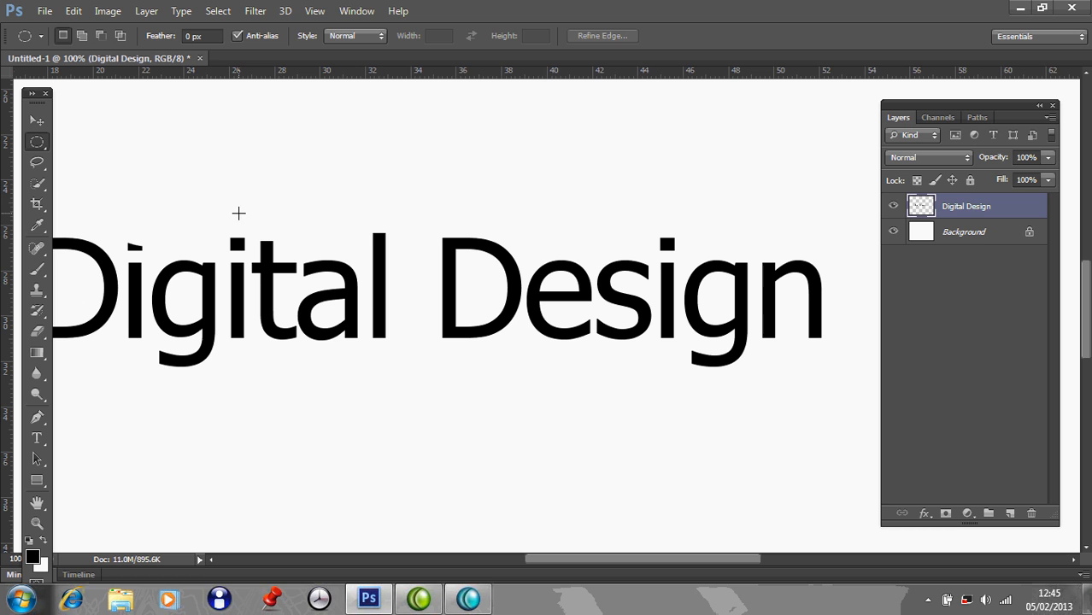
left_click_drag(239, 214, 340, 280)
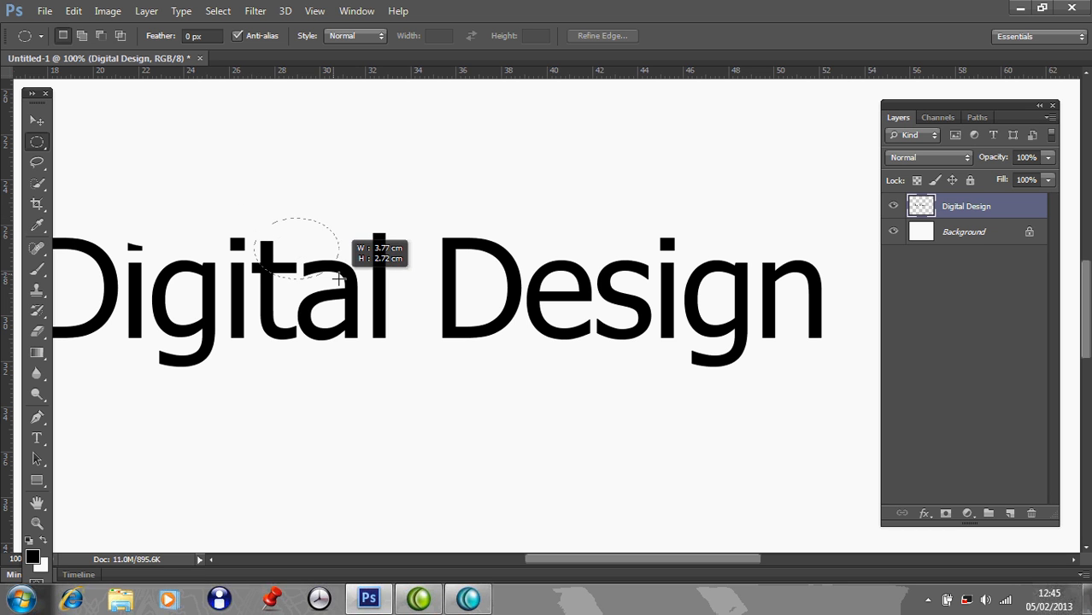
left_click(73, 11)
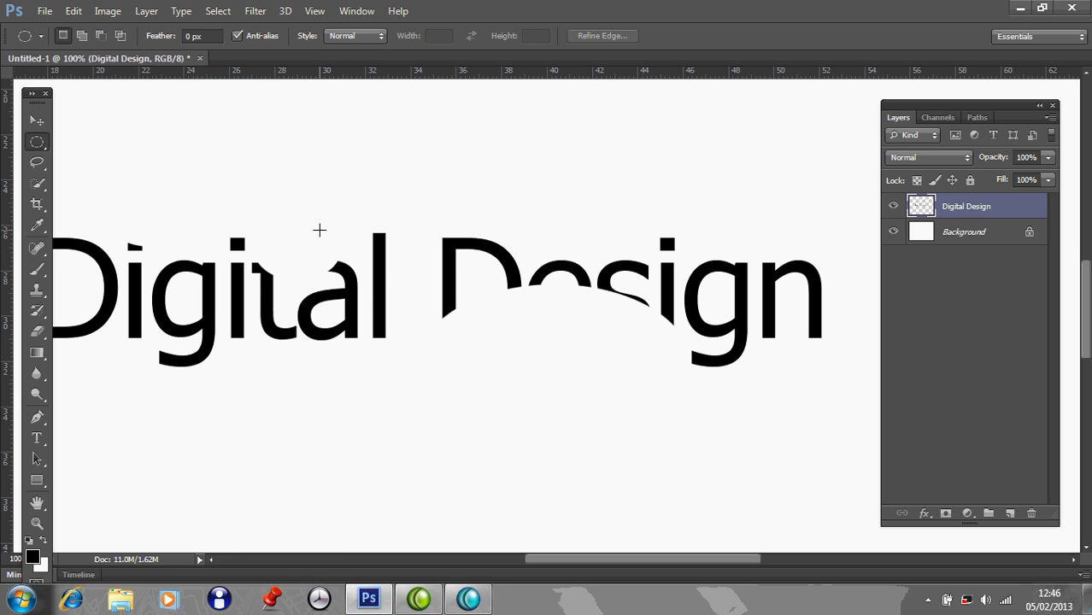
mouse_move(363, 209)
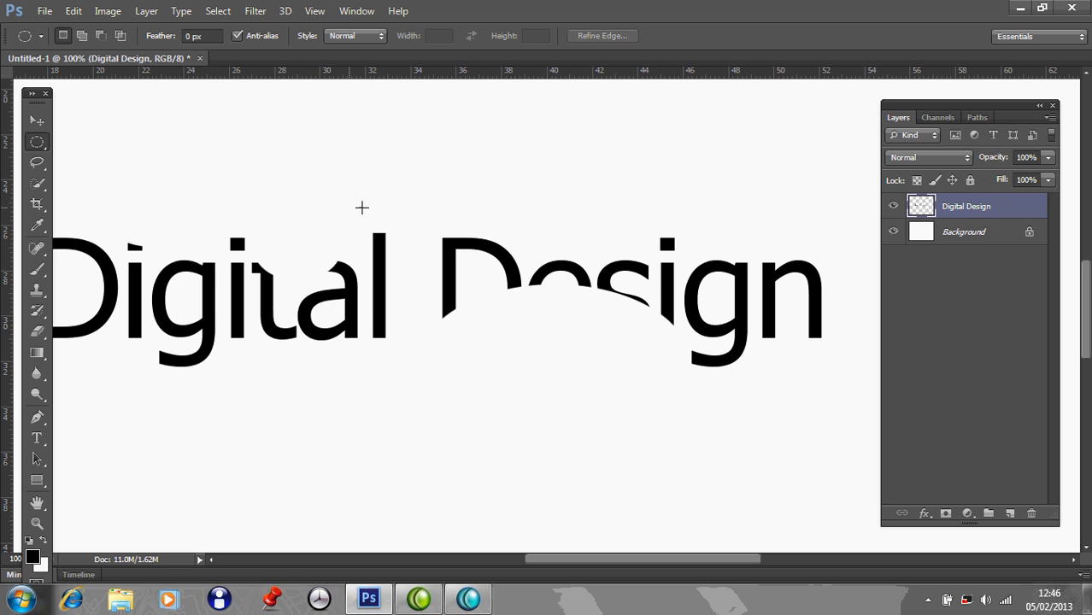
Cut a large elliptical chunk off the top of 'sign' with Edit > Cut.
left_click_drag(598, 205, 863, 290)
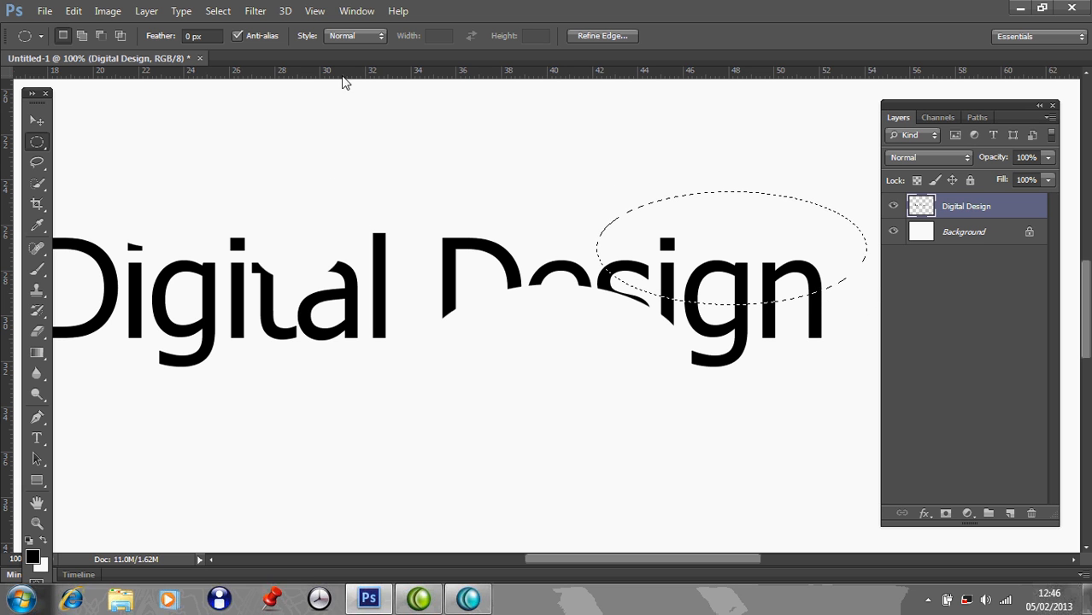
left_click(117, 88)
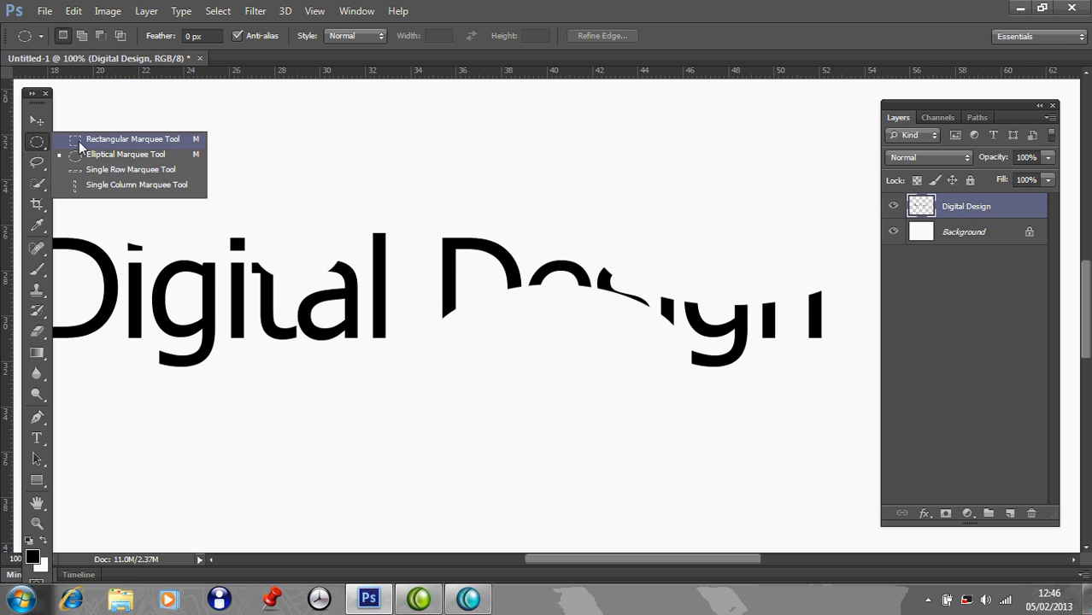
Cut a rectangular chunk from the top of 'De' using the Rectangular Marquee and Edit > Cut.
left_click_drag(154, 354, 239, 390)
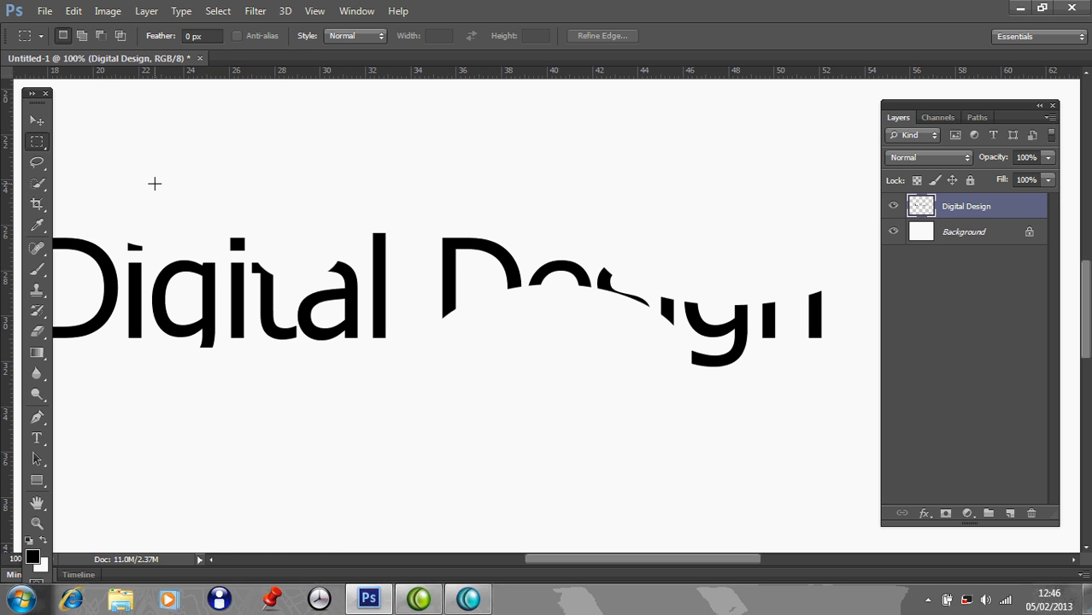
left_click_drag(419, 229, 526, 267)
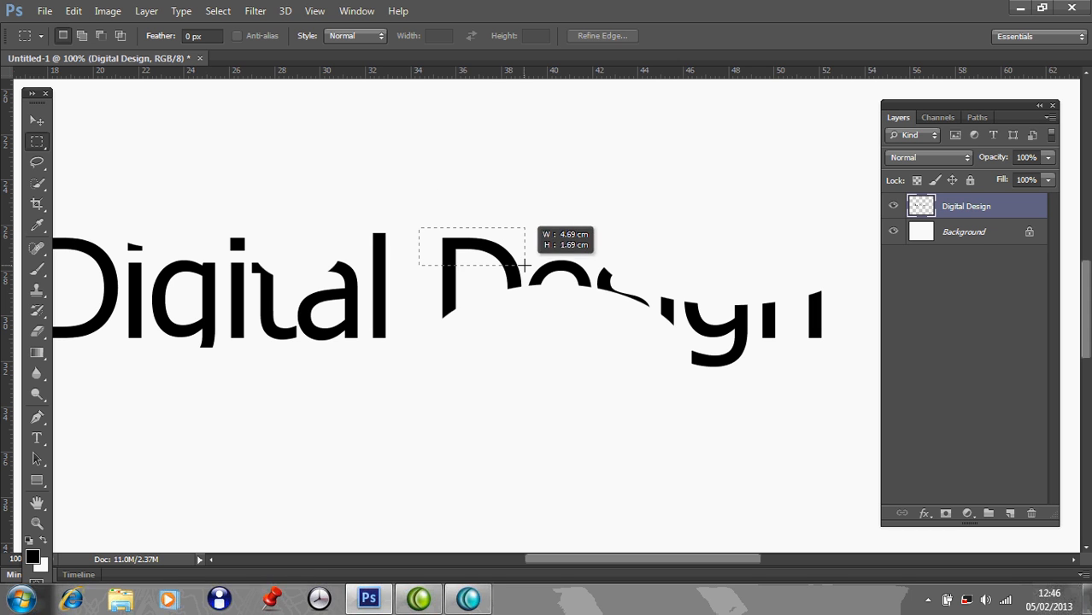
left_click(72, 10)
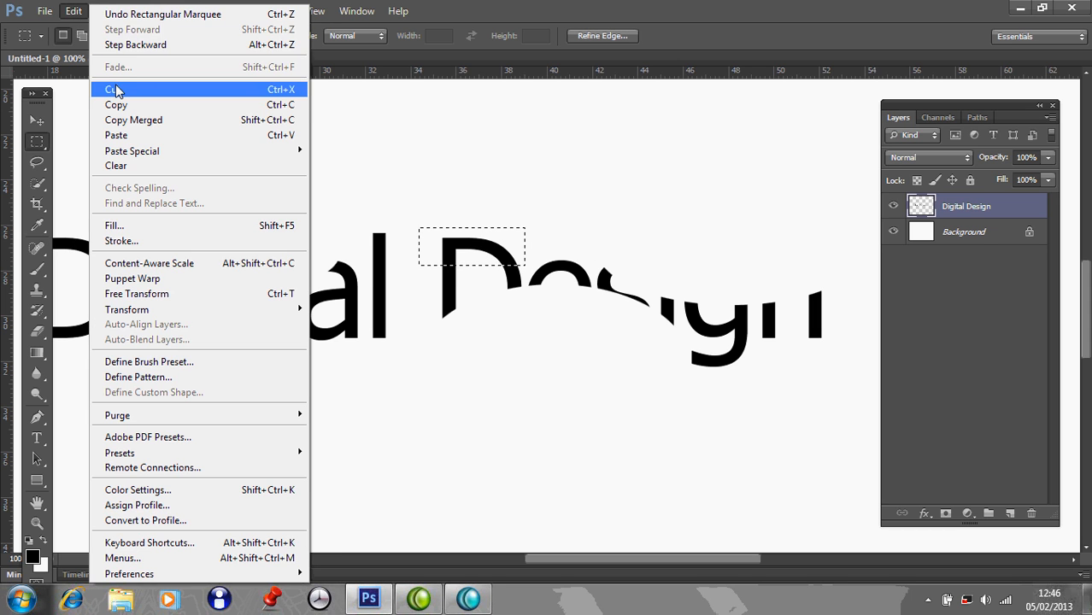
left_click(112, 89)
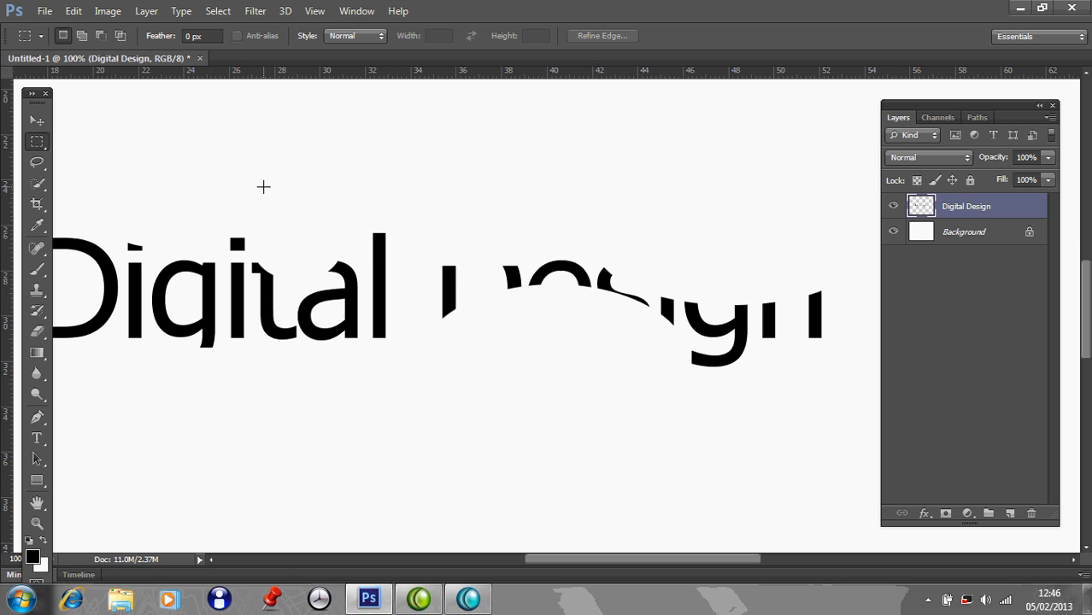
mouse_move(258, 186)
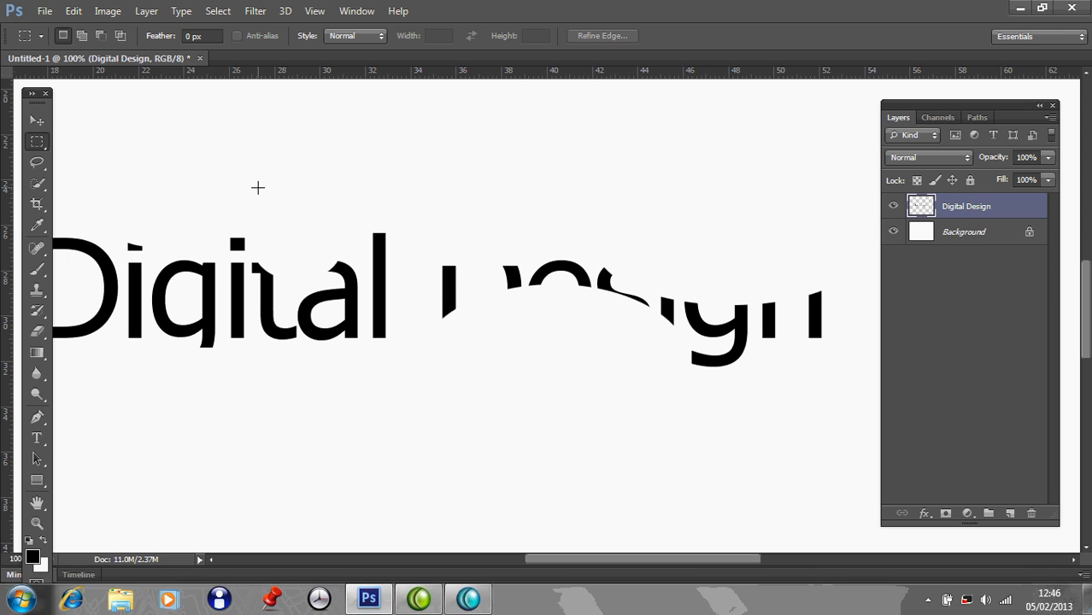